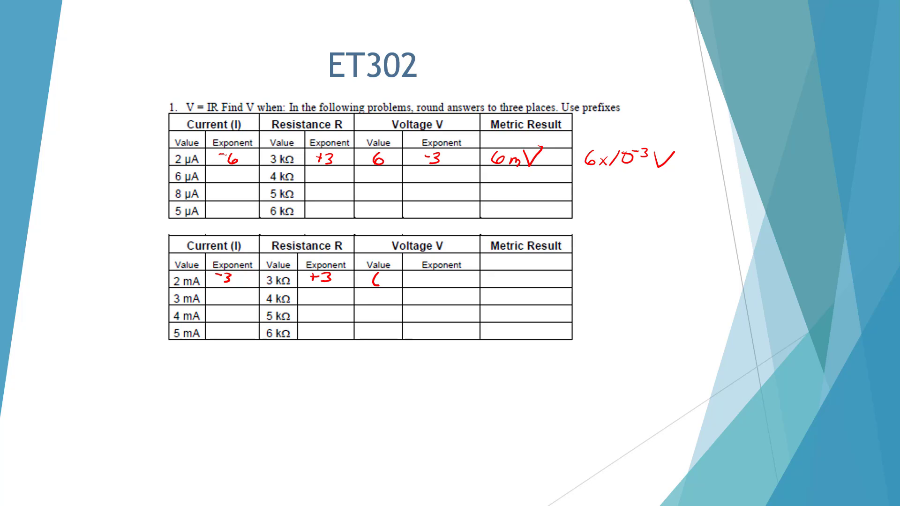
text(0)
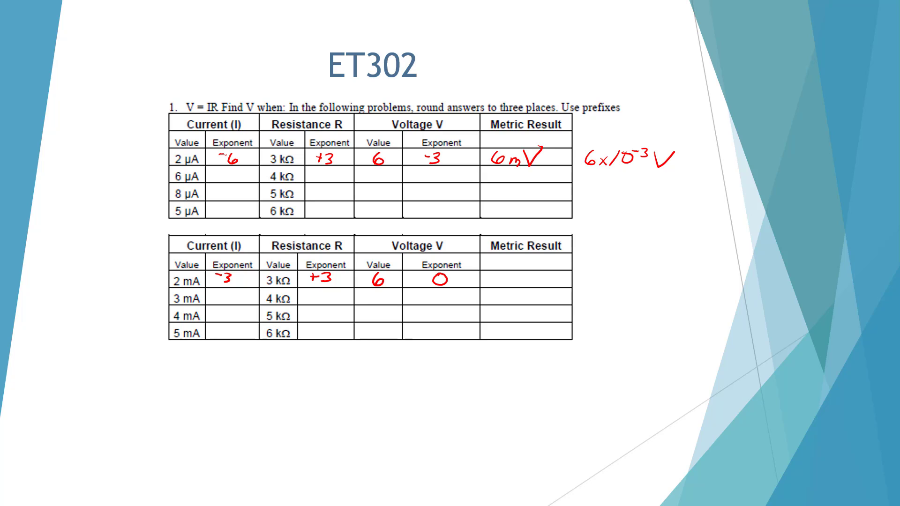